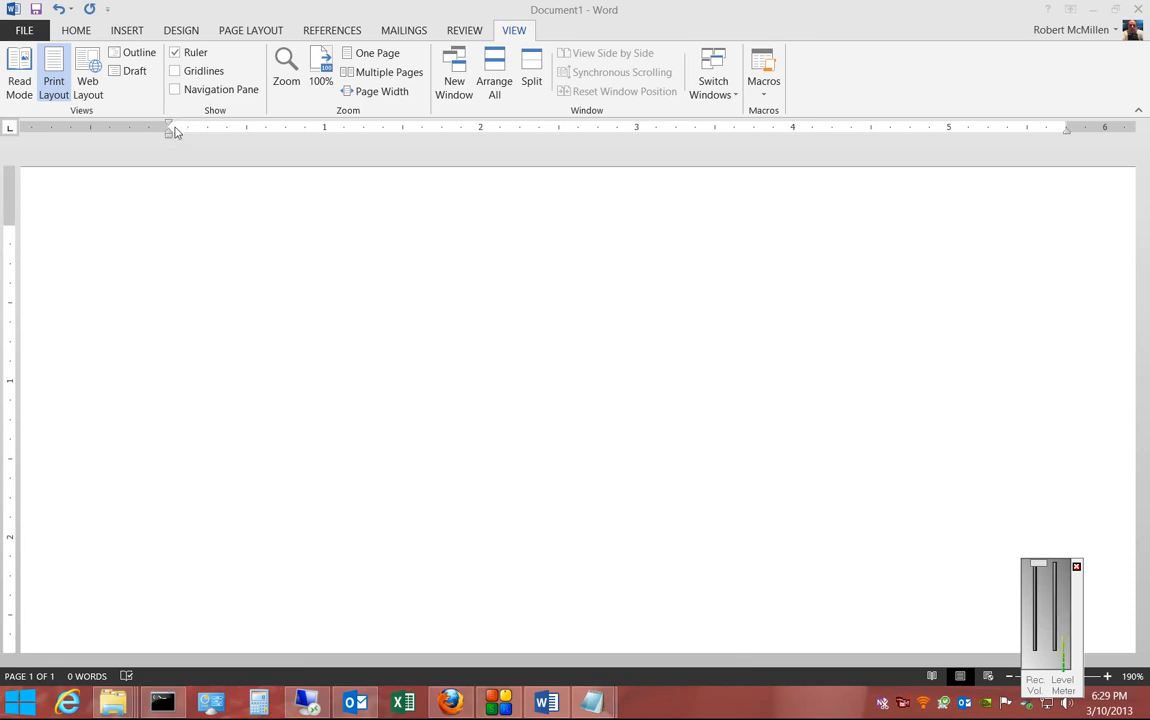
mouse_move(175, 140)
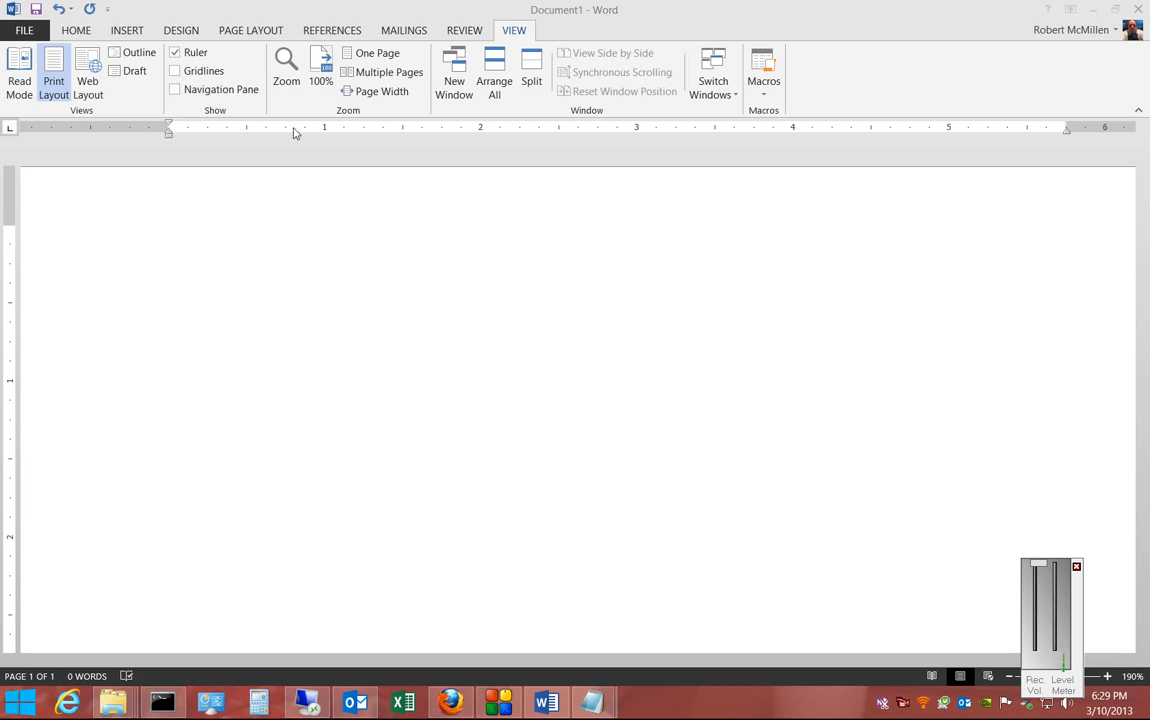
Step: Move the ruler's first-line indent marker right, then type 'This is a test'
left_click(175, 52)
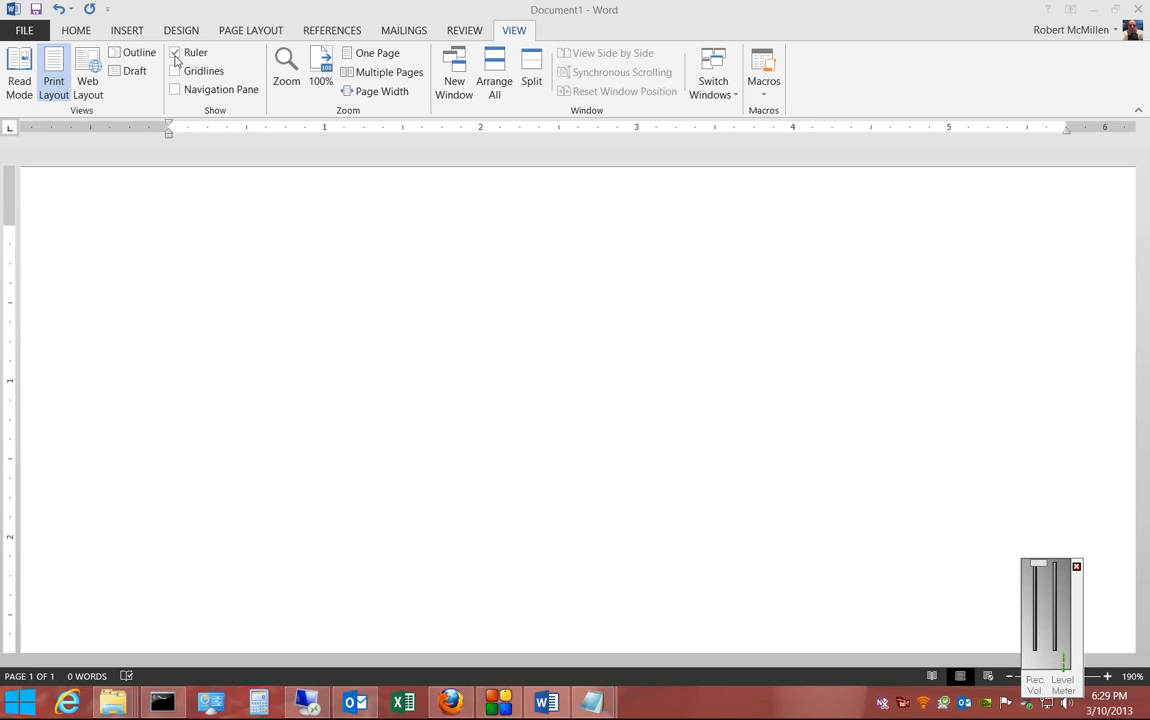
left_click(175, 52)
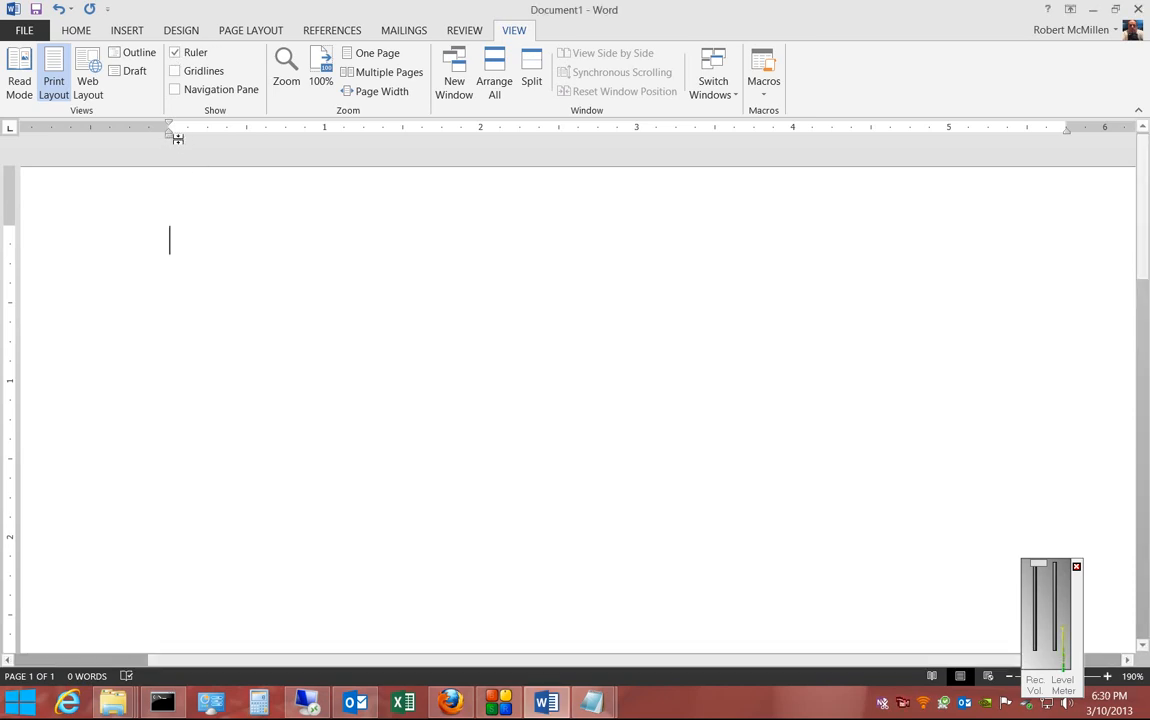
left_click_drag(170, 127, 208, 127)
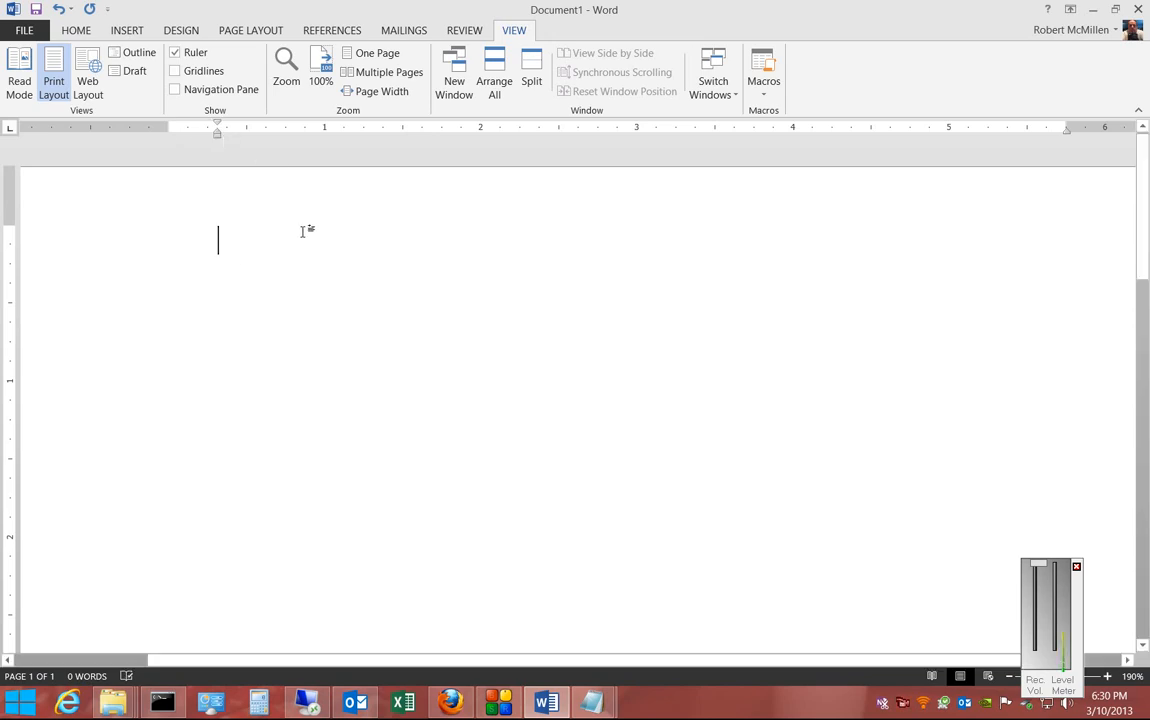
type("This is")
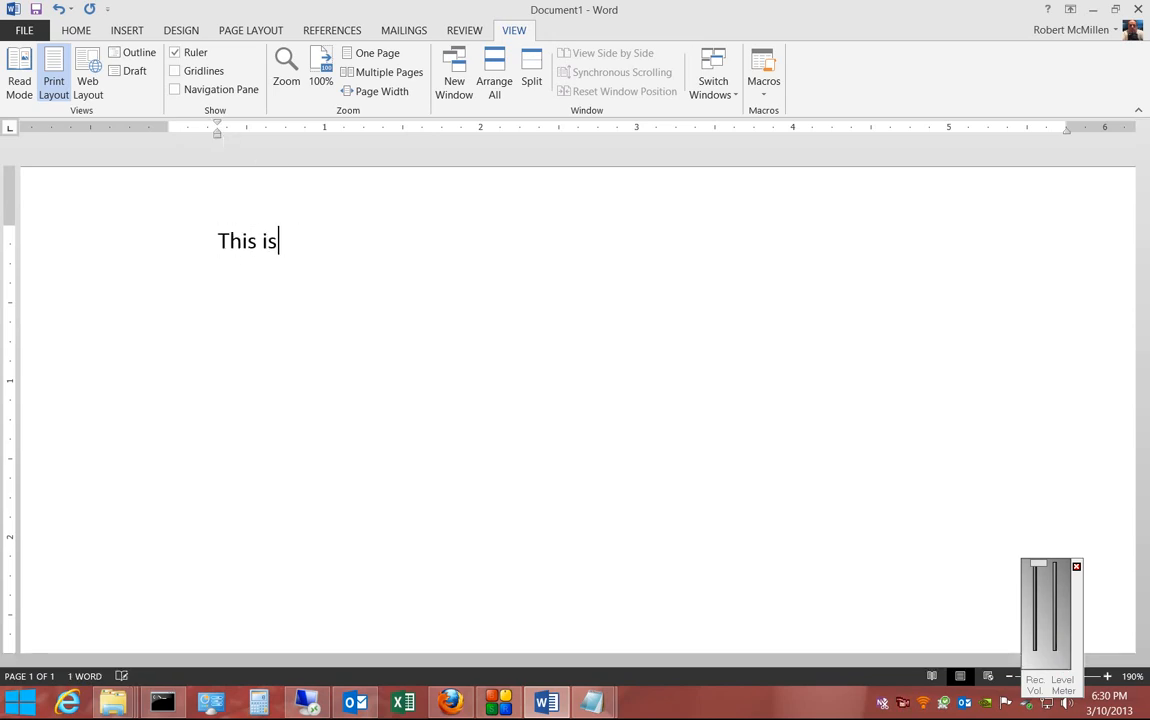
type("a test")
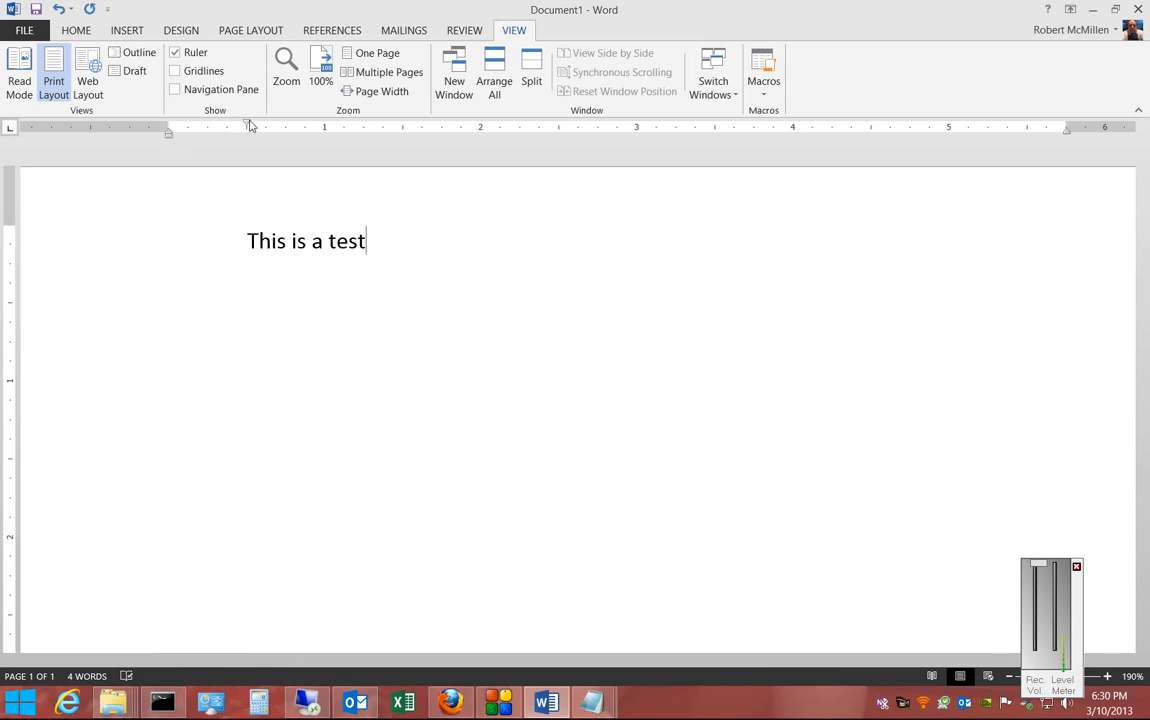
mouse_move(248, 126)
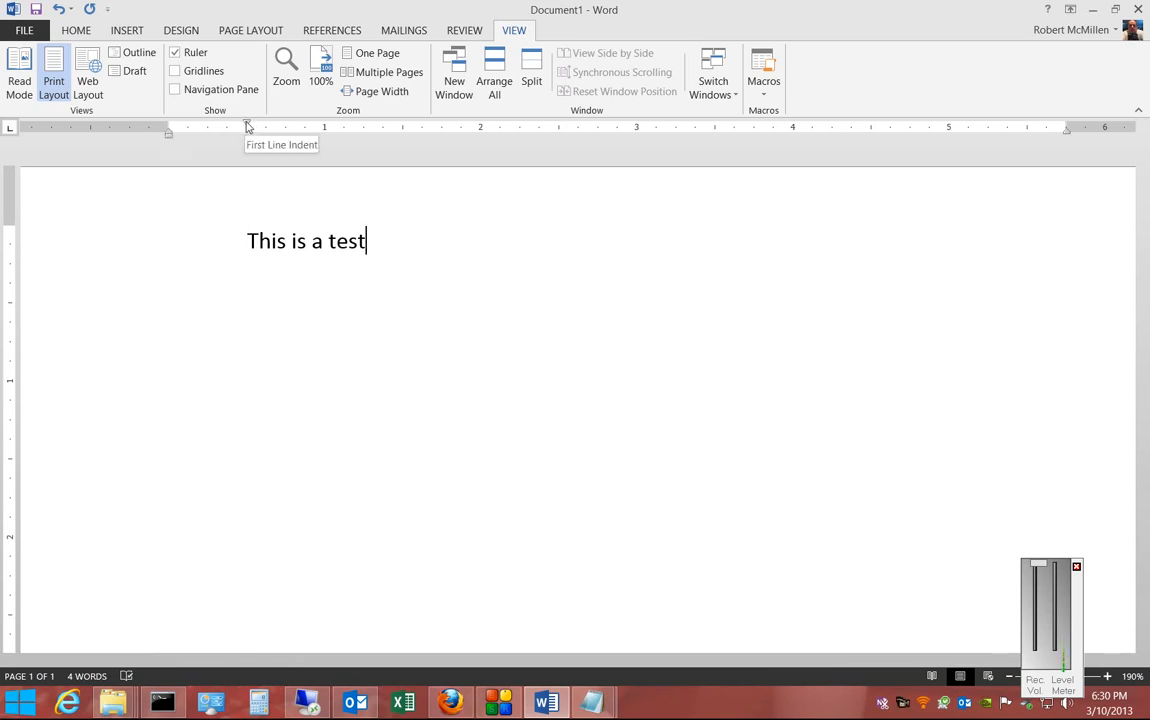
mouse_move(168, 138)
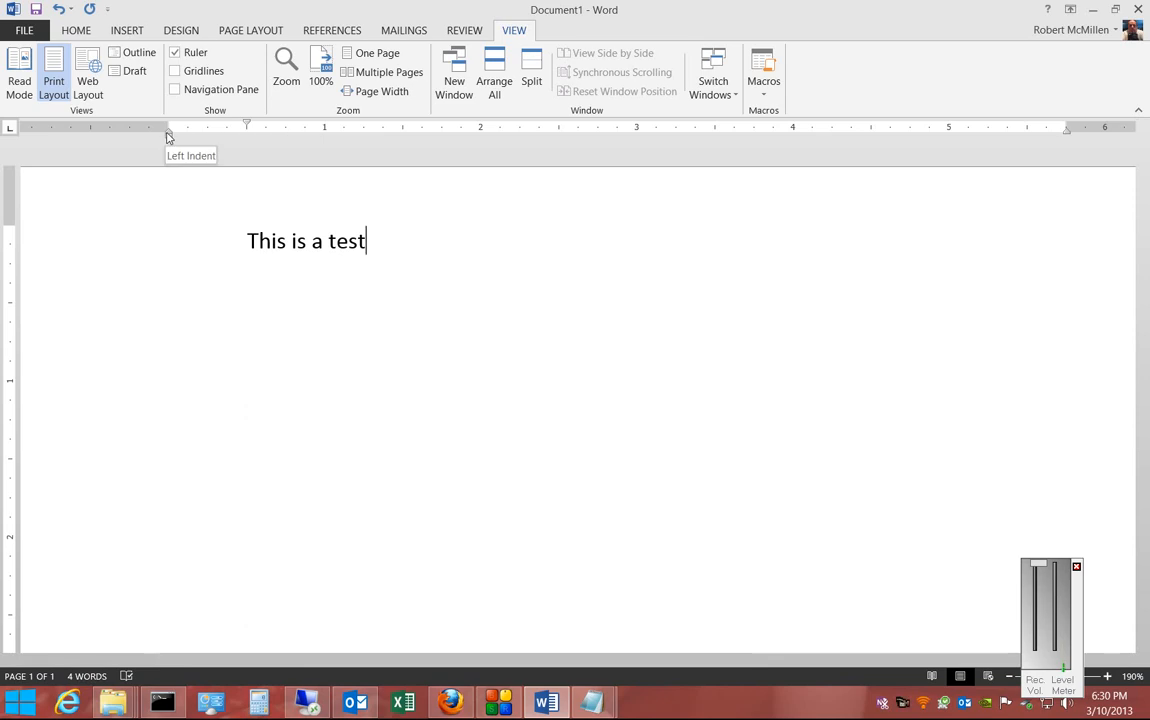
mouse_move(256, 170)
type("ggggggggggggggggggggggggggggggggggggggggggggggggggggggggggggggggggggggggggg")
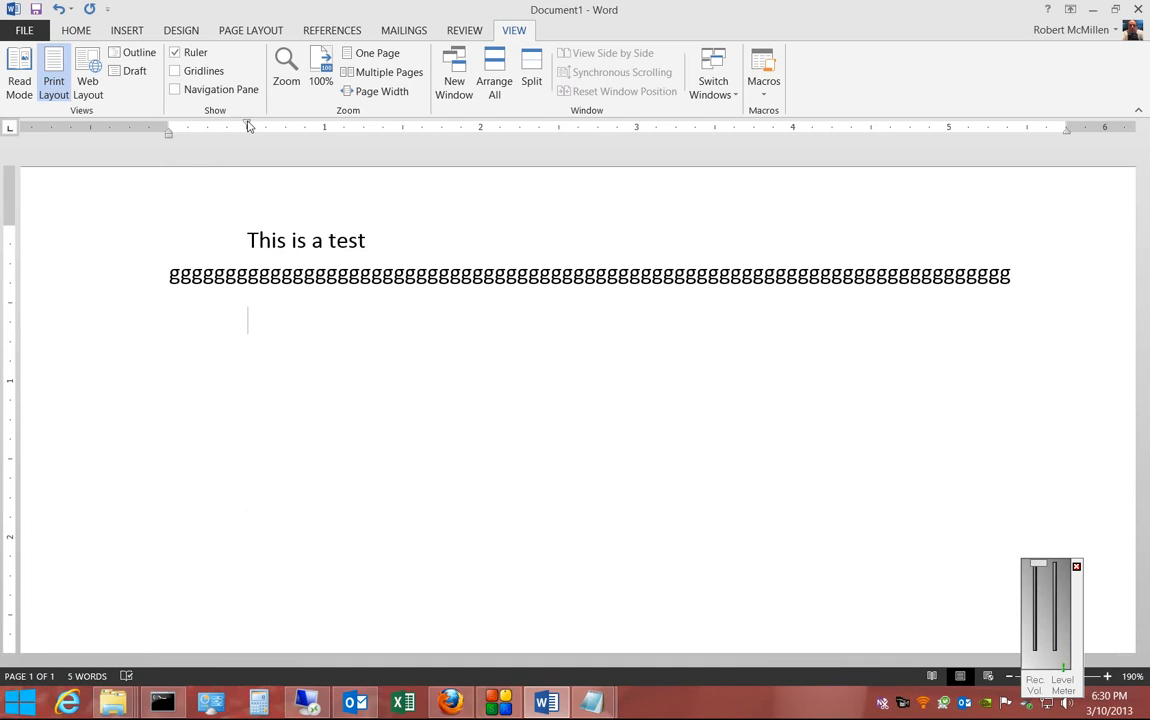
mouse_move(247, 127)
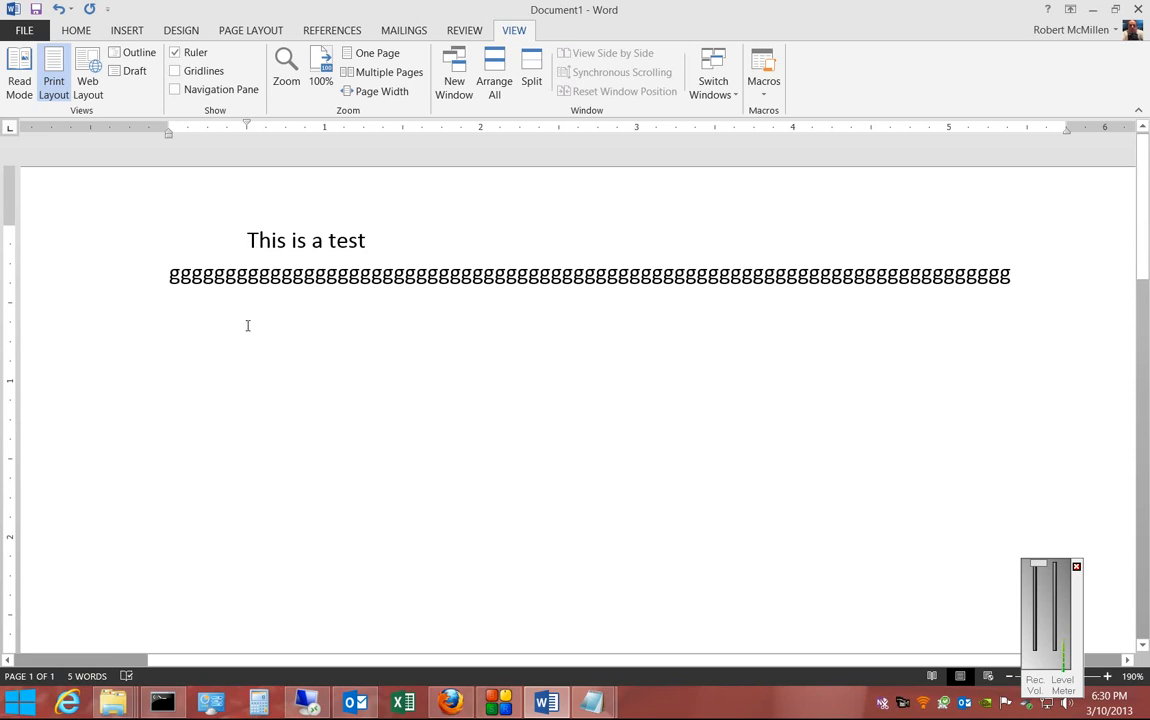
mouse_move(245, 122)
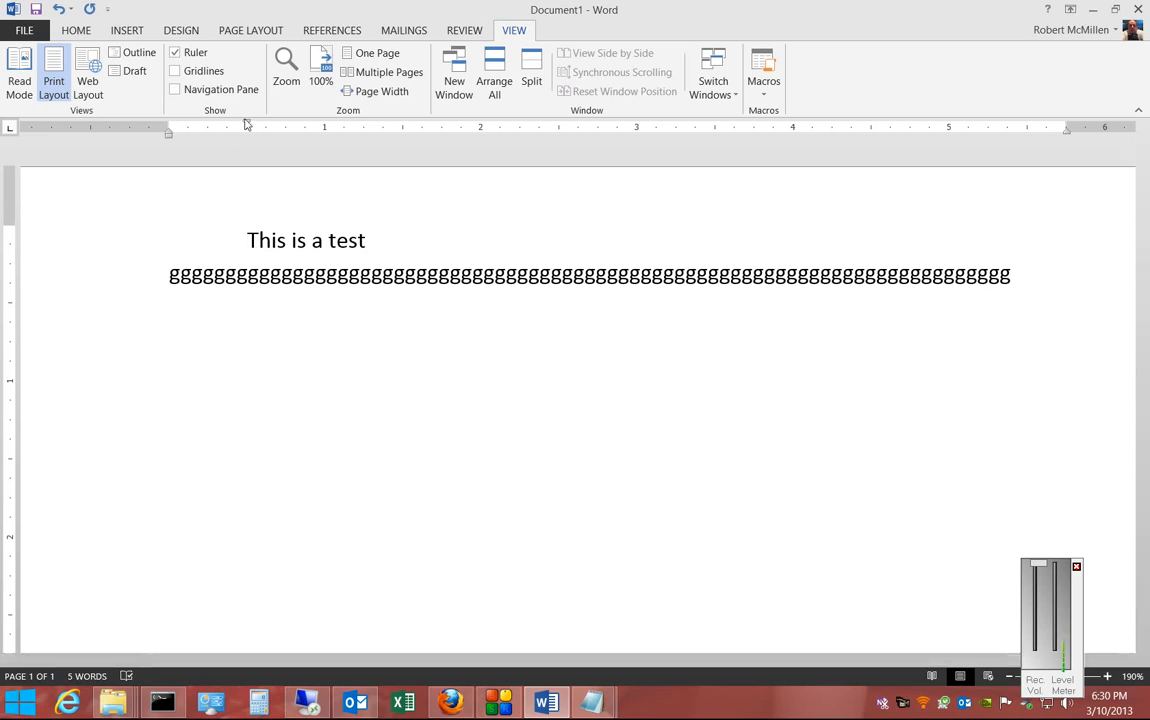